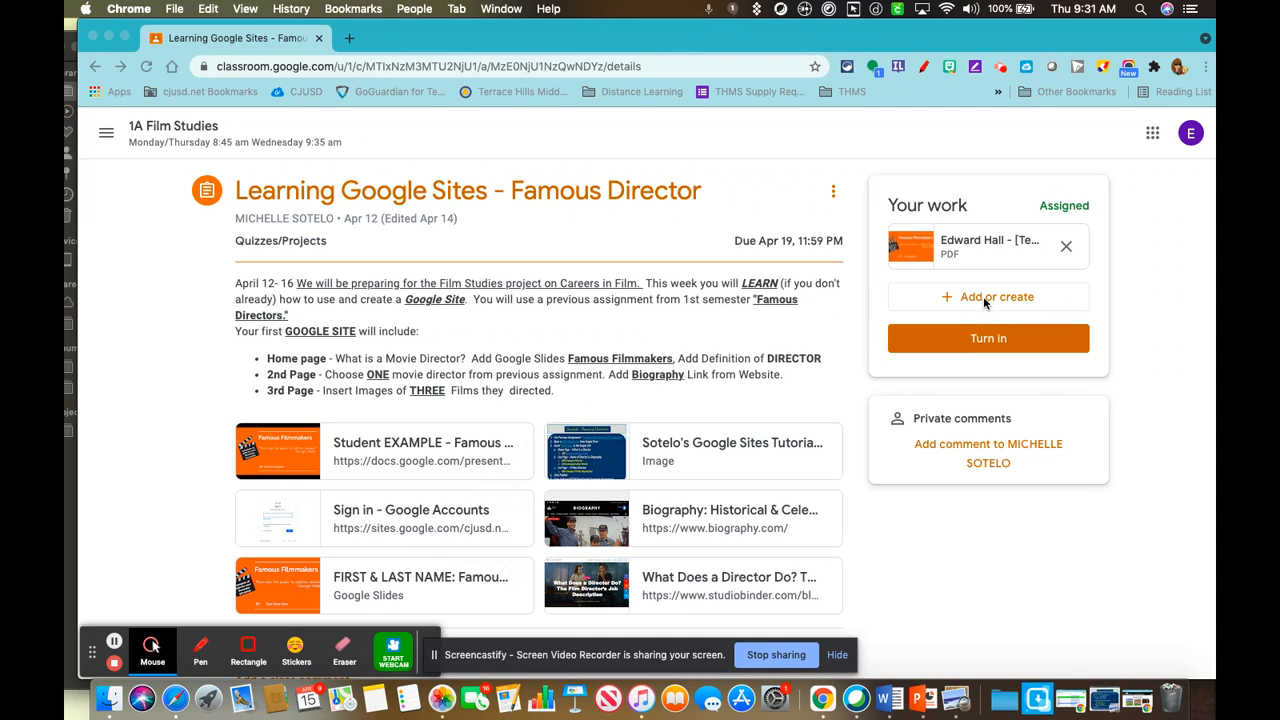
Start attaching a web link to the assignment from Add or create in Your work.
click(988, 296)
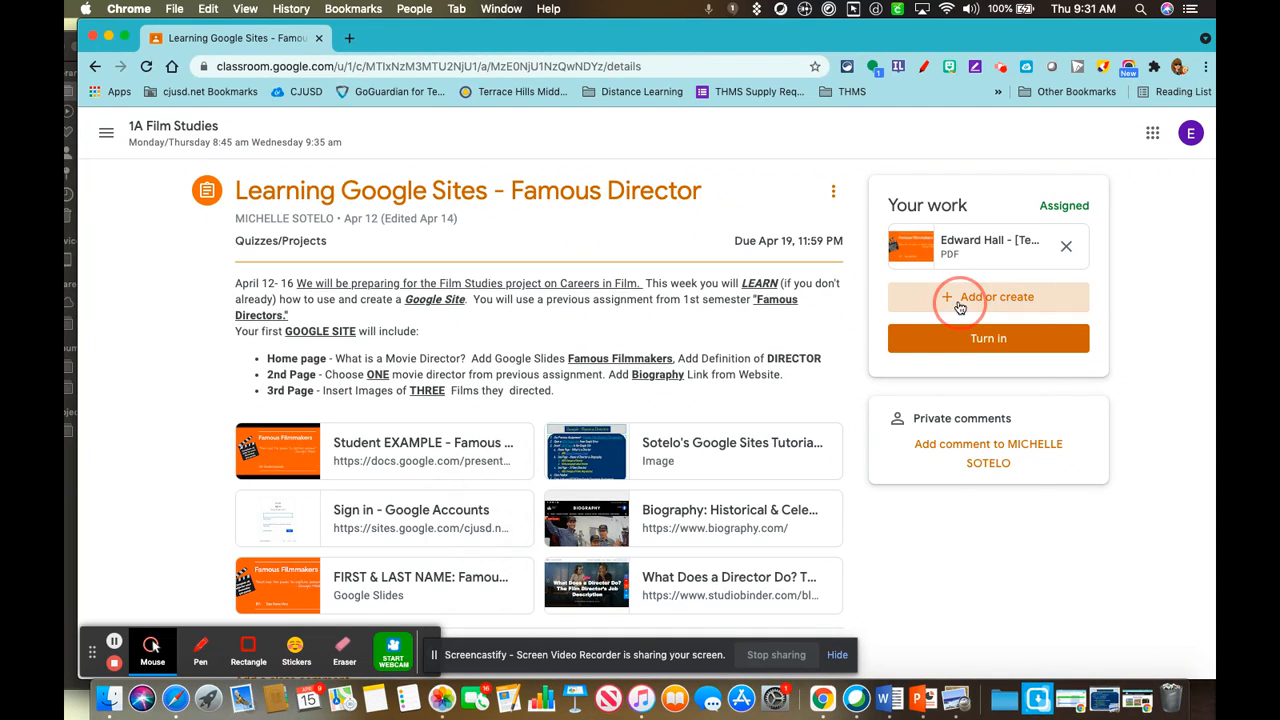
click(988, 296)
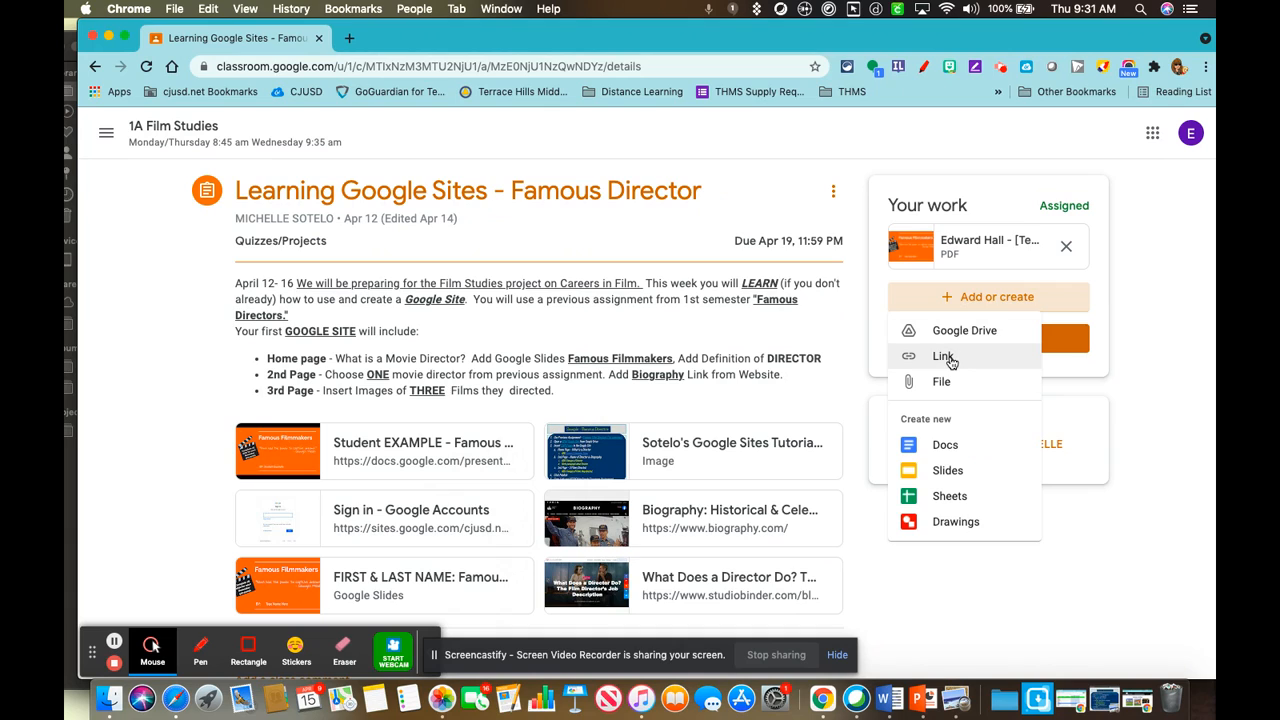
click(942, 356)
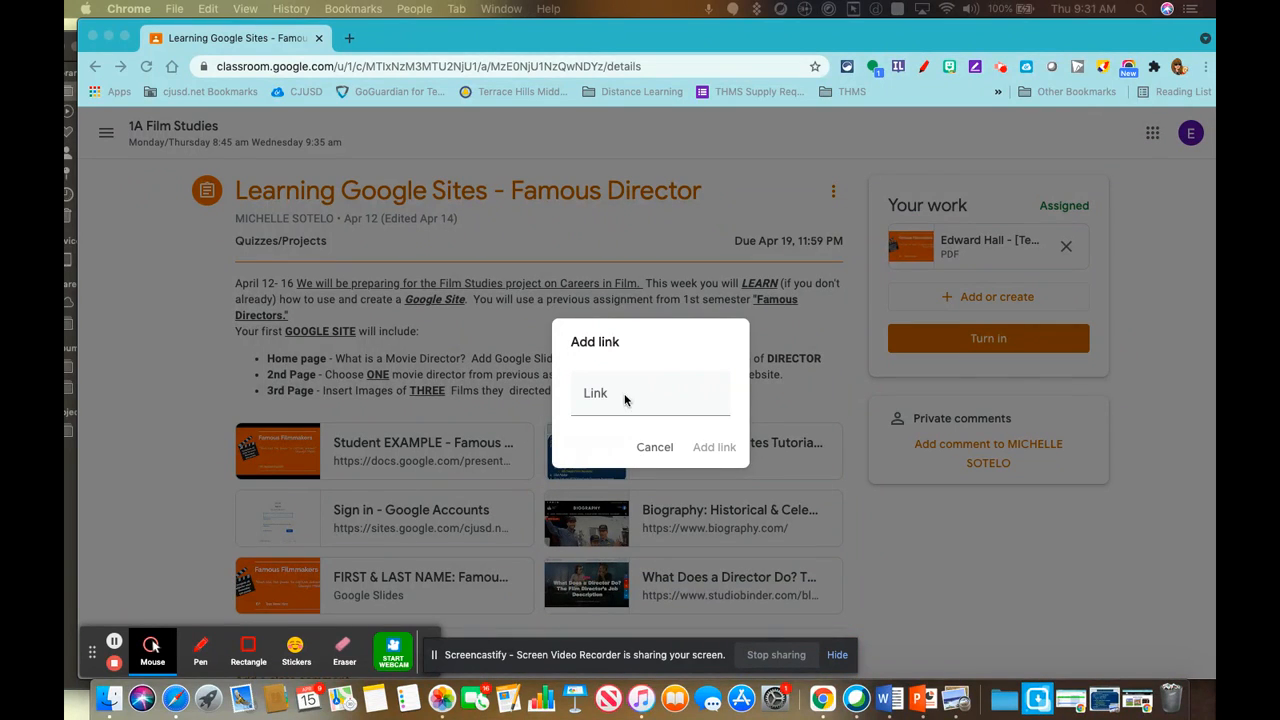
Attach the Google Sites URL ending 'erg-film-director/home' alongside the PDF.
click(650, 392)
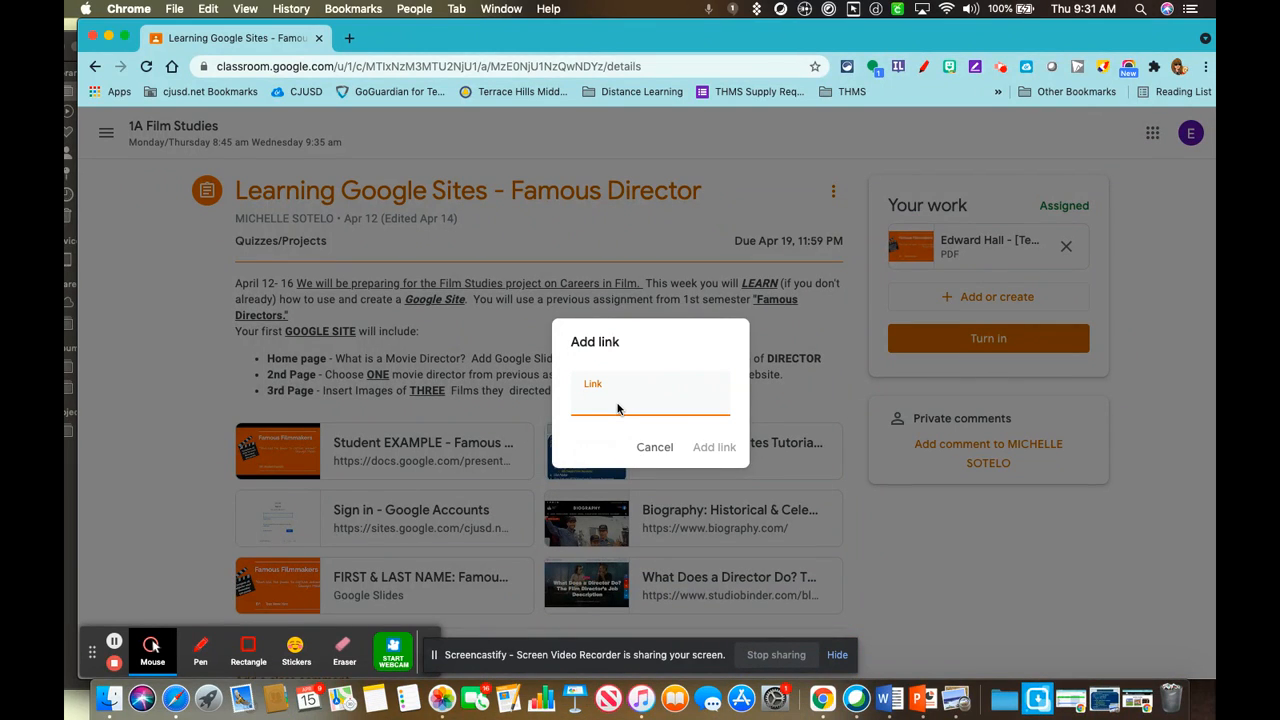
text(erg-film-director/home)
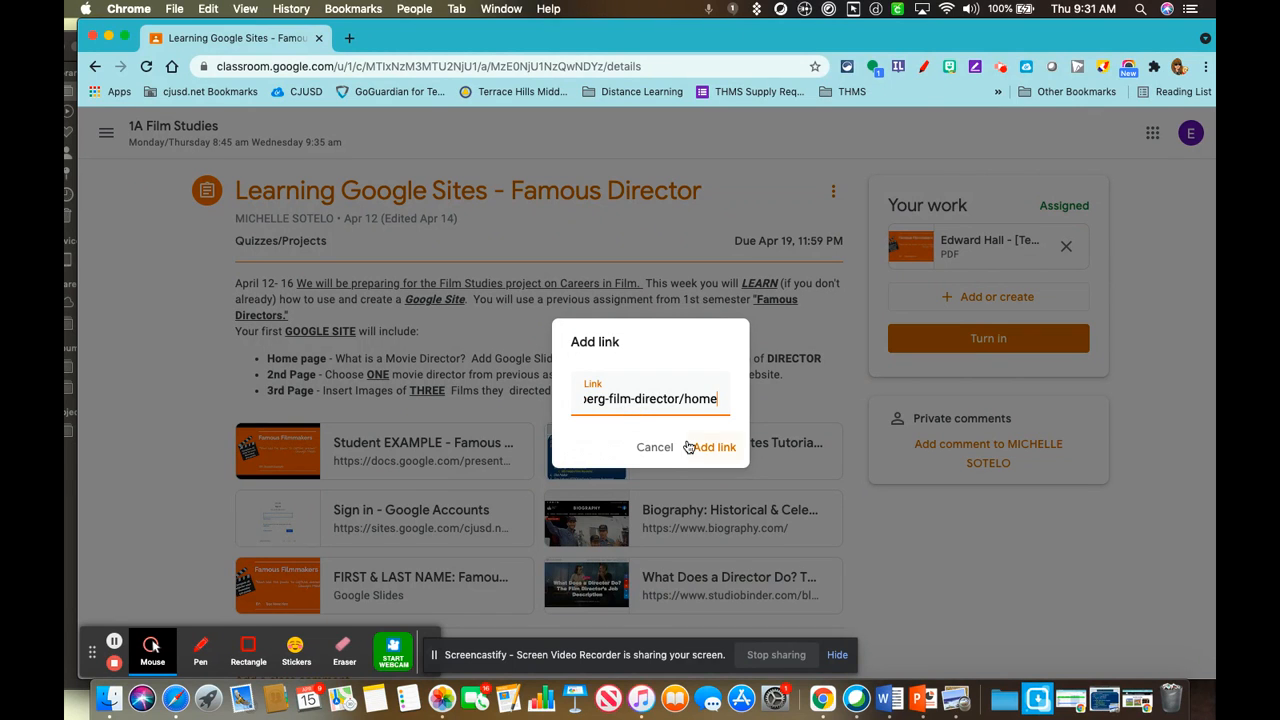
click(712, 448)
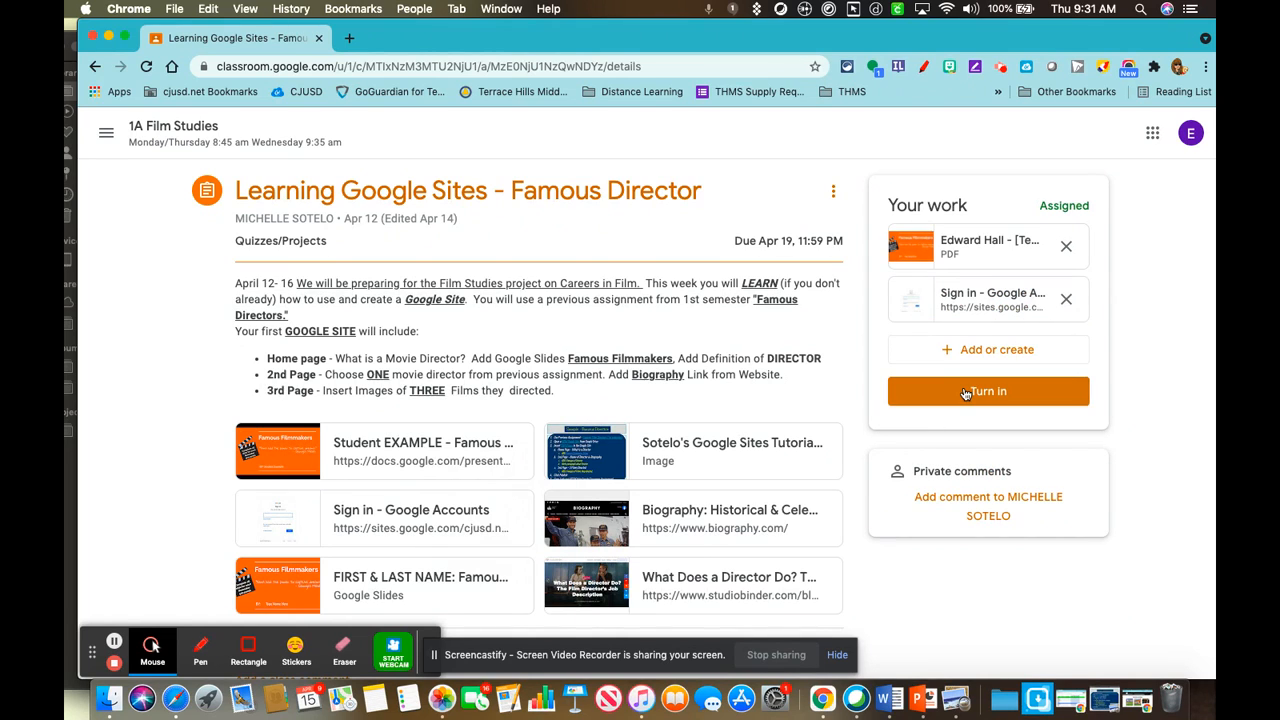
Turn in the Famous Director assignment with both the PDF and Sites link, confirming the submission.
click(988, 390)
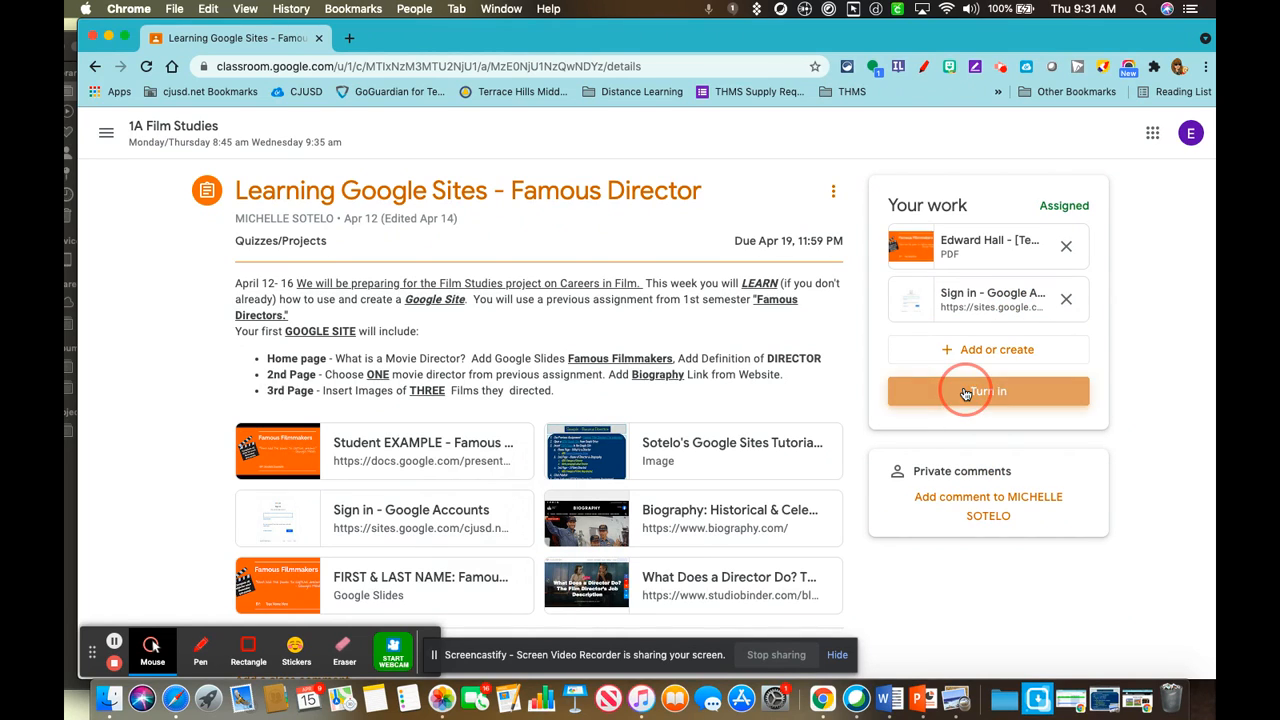
click(988, 390)
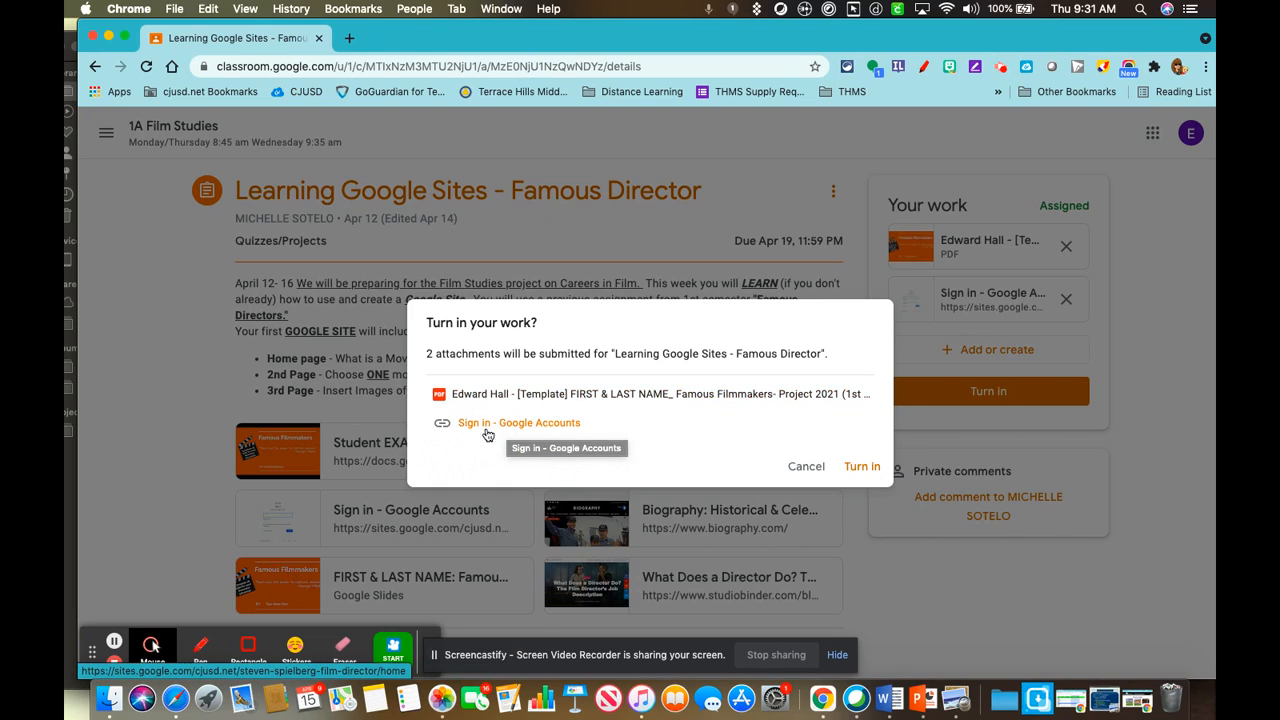
mouse_move(612, 428)
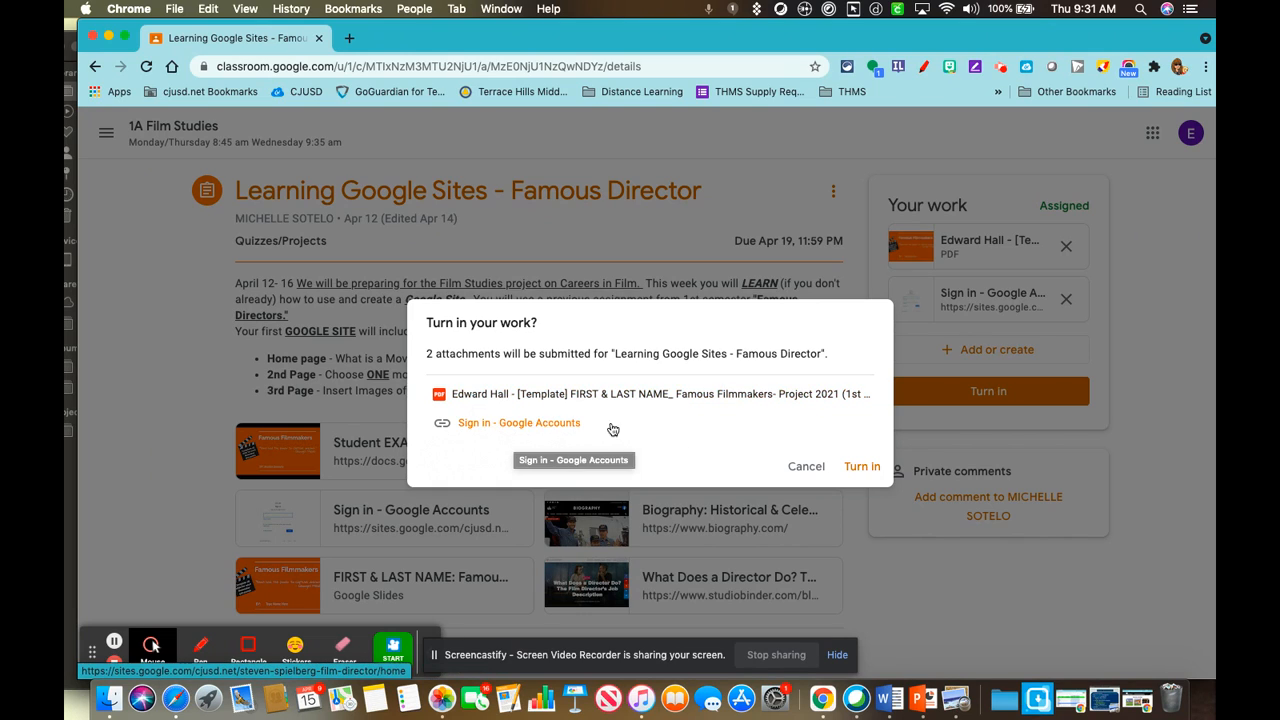
click(860, 466)
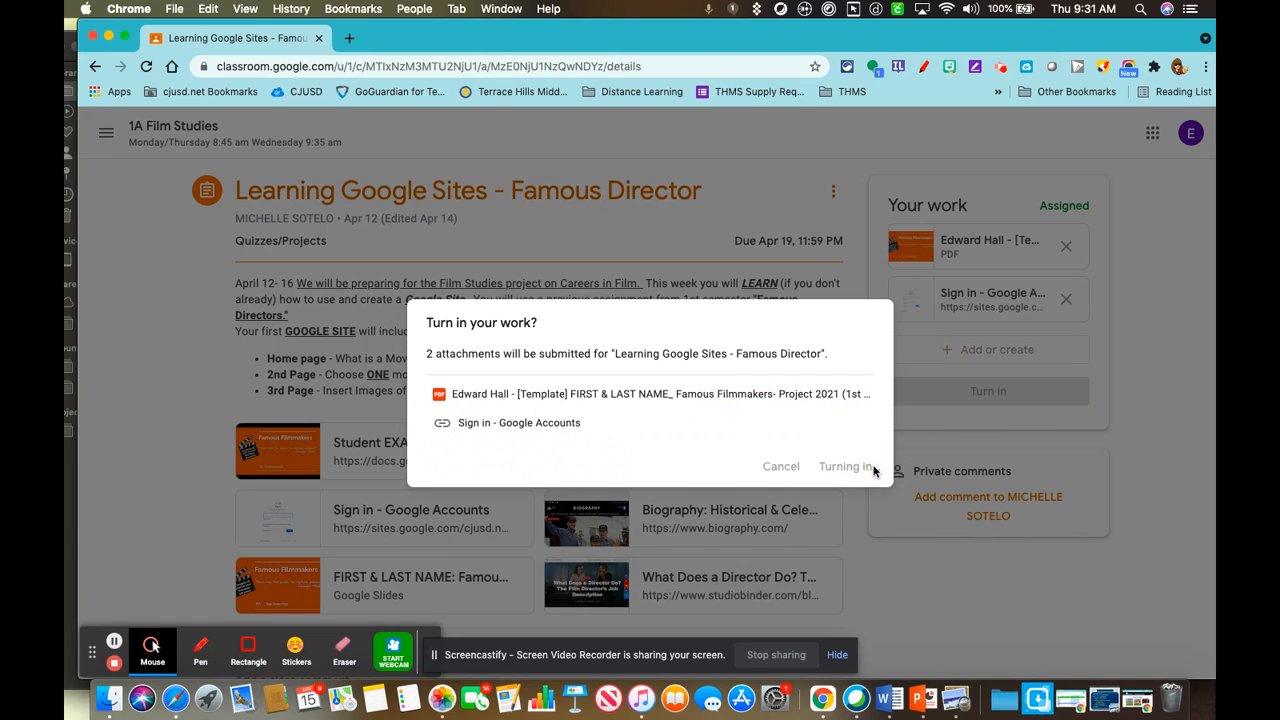
click(844, 466)
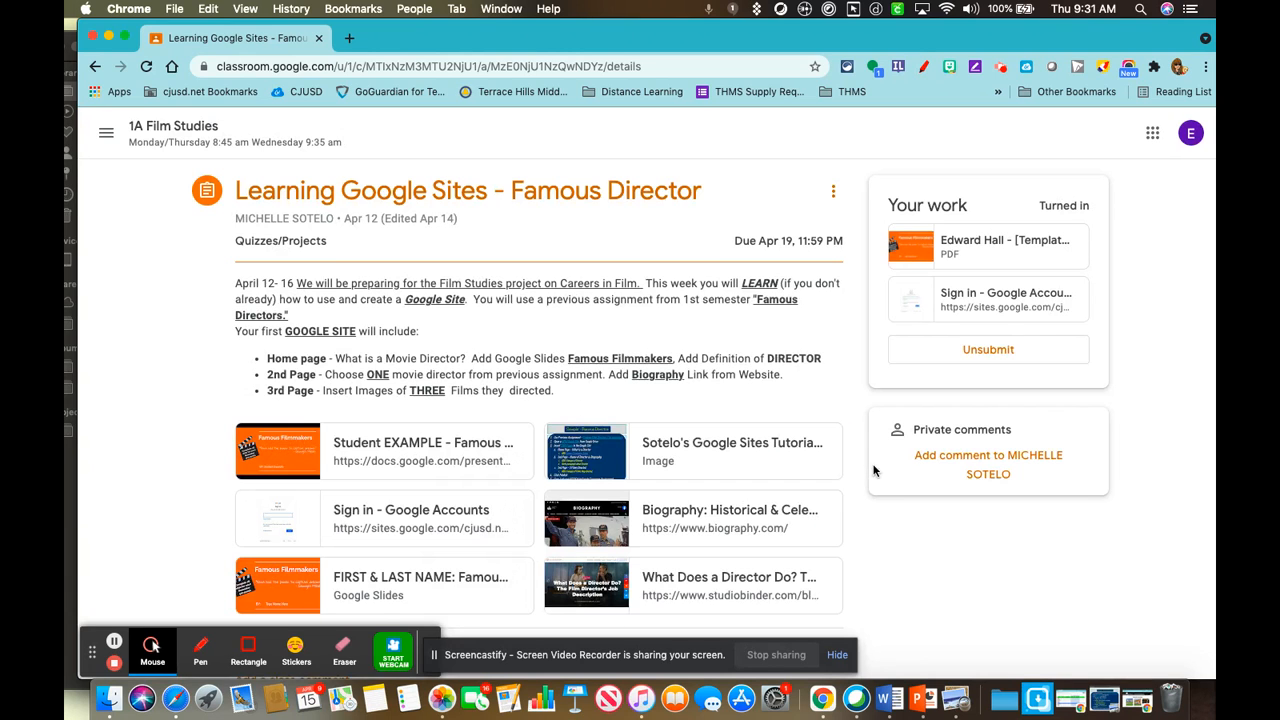